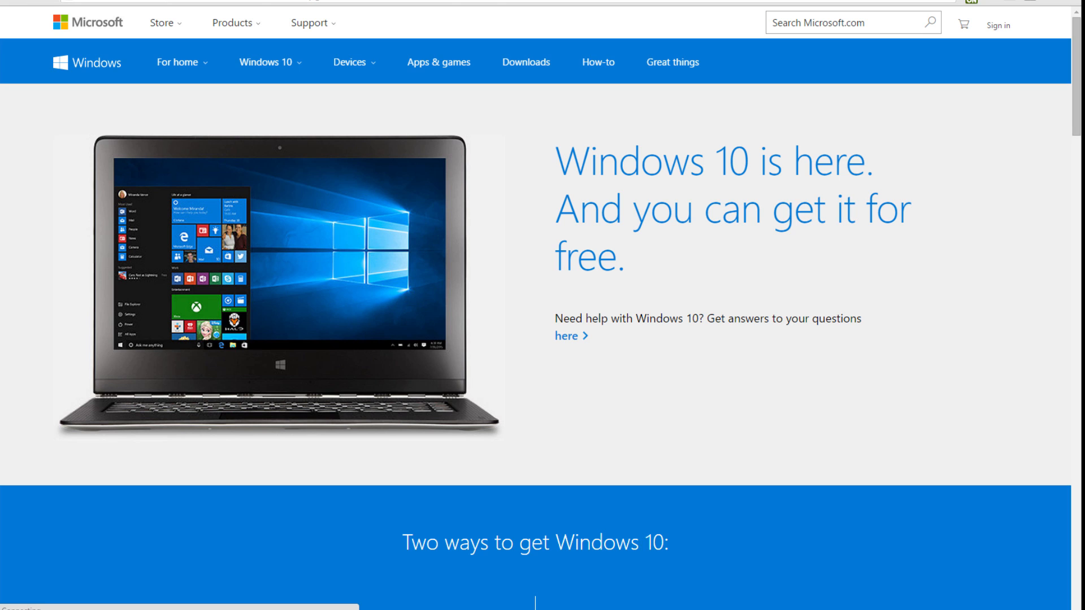
Step: Scroll through the license terms and accept them to continue the Windows 10 Pro setup
{"action": "scroll", "scroll_direction": "down", "scroll_amount": 3}
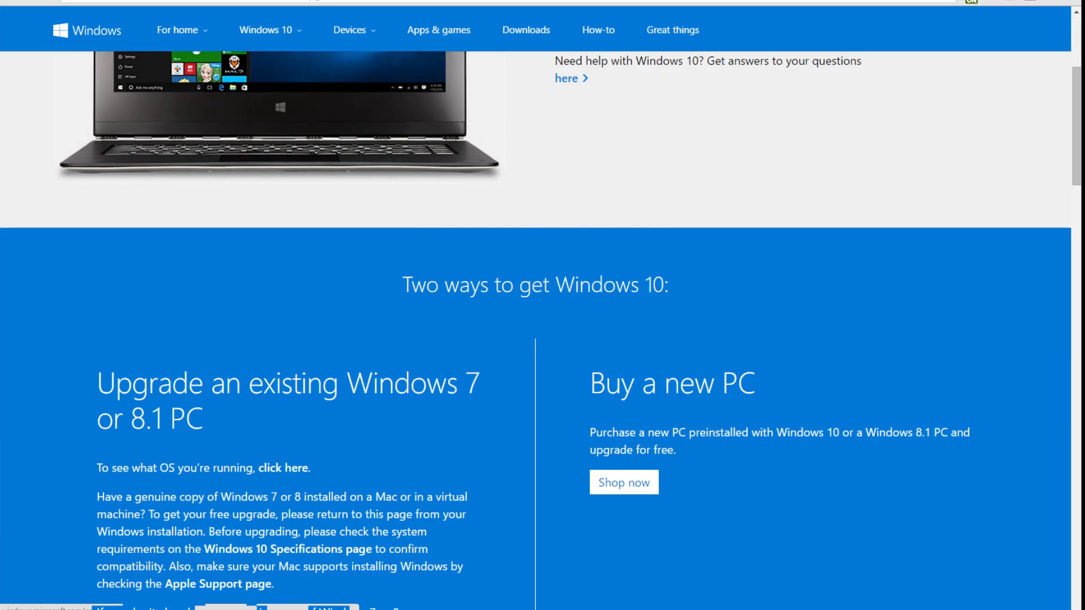
{"action": "scroll", "scroll_direction": "down", "scroll_amount": 3}
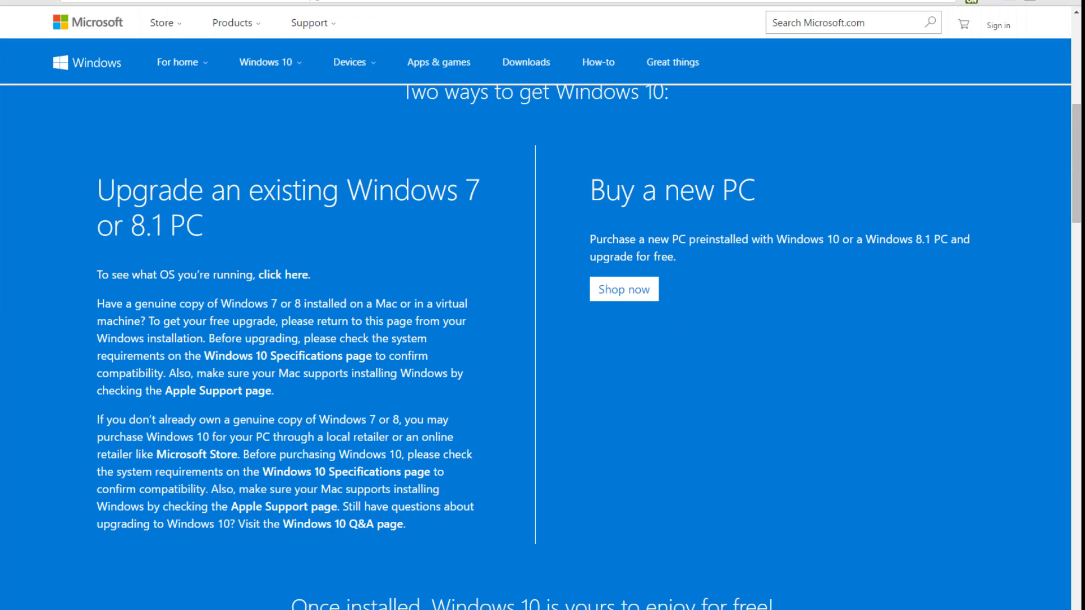
{"action": "scroll", "scroll_direction": "up", "scroll_amount": 3}
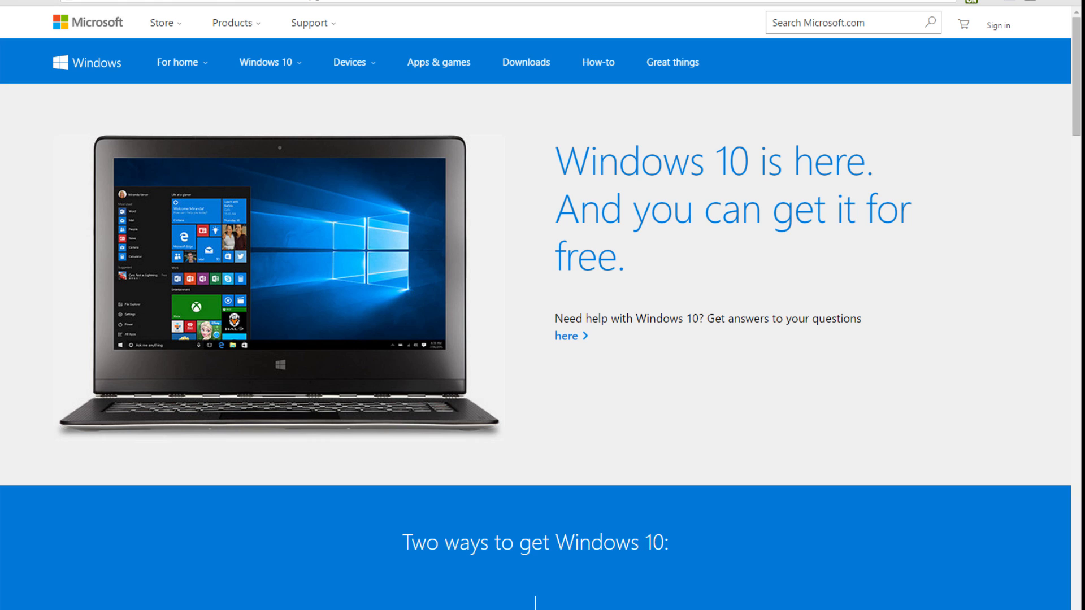
{"action": "scroll", "scroll_direction": "down", "scroll_amount": 3}
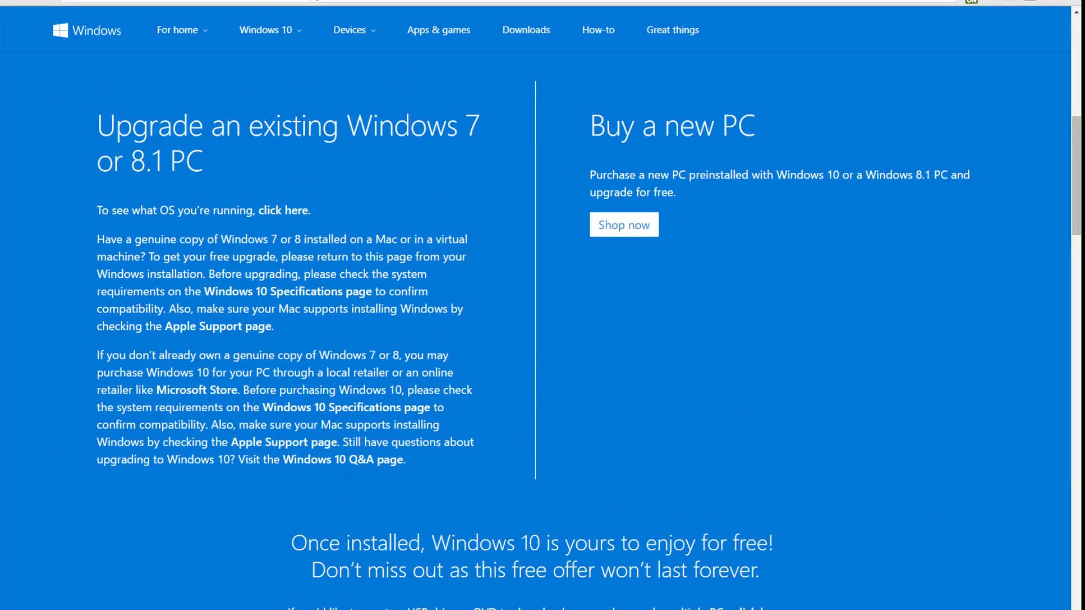
{"action": "scroll", "scroll_direction": "up", "scroll_amount": 3}
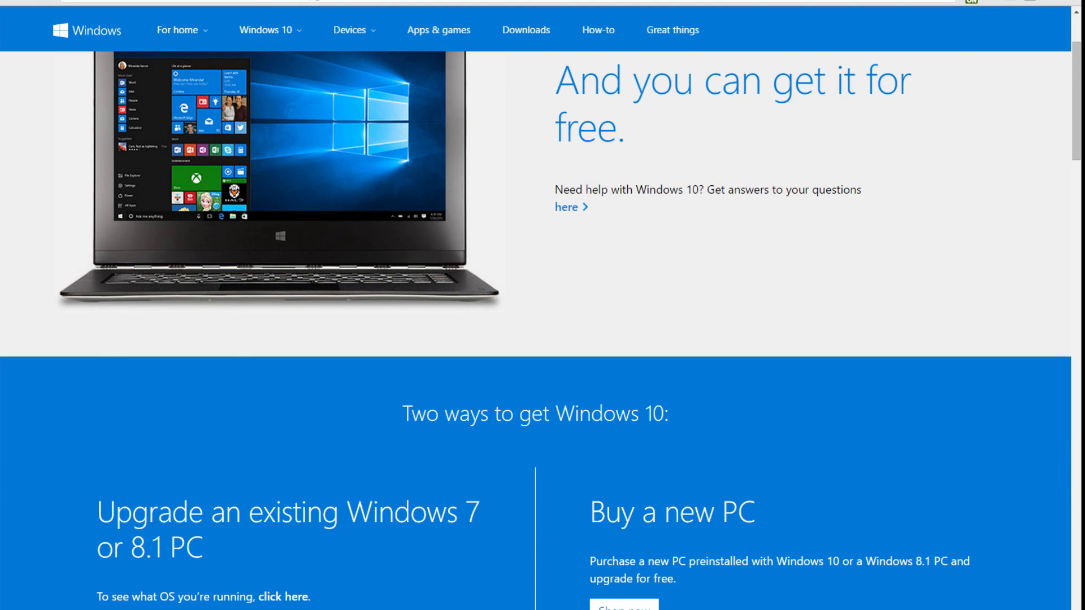
{"action": "scroll", "scroll_direction": "up", "scroll_amount": 3}
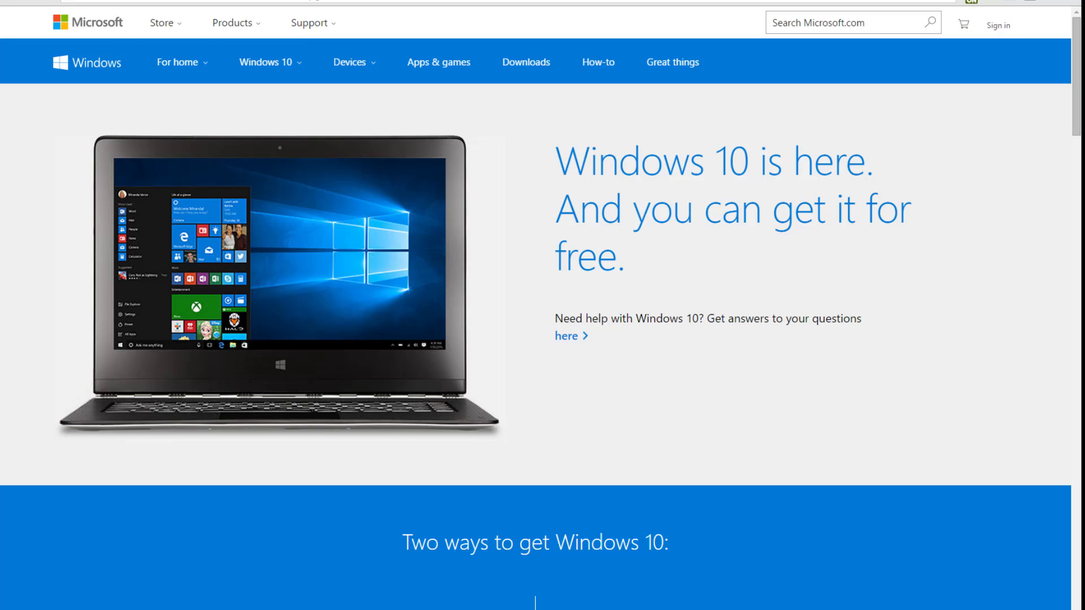
{"action": "scroll", "scroll_direction": "down", "scroll_amount": 3}
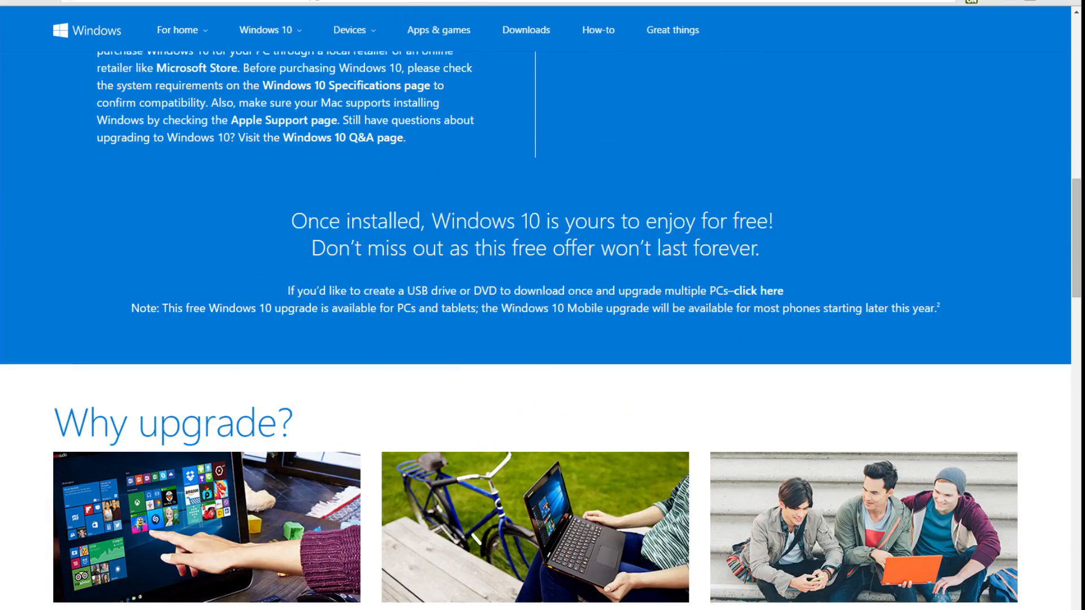
{"action": "scroll", "scroll_direction": "up", "scroll_amount": 3}
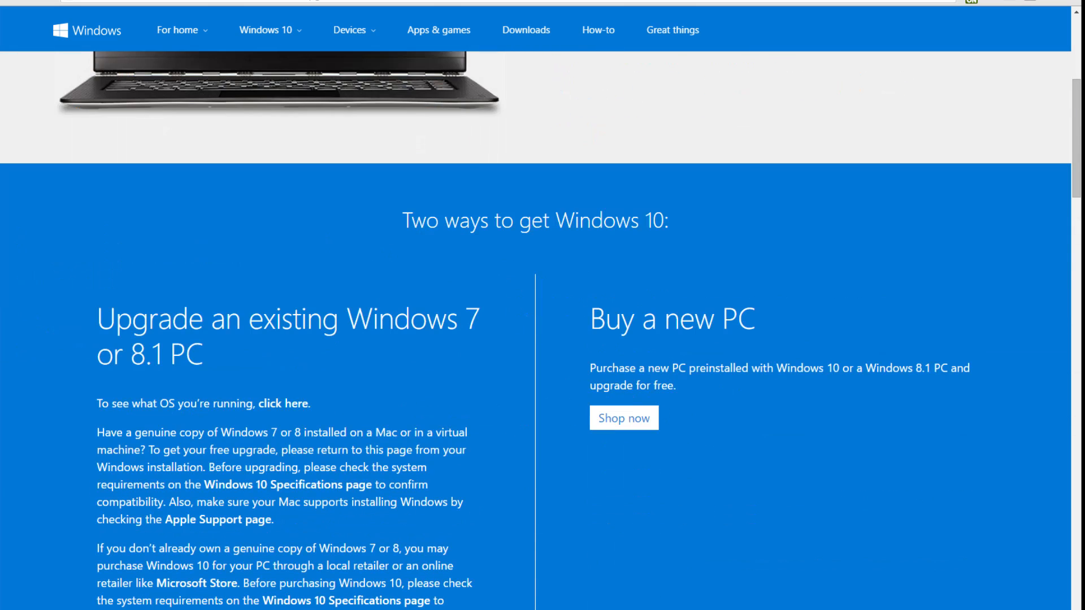
{"action": "scroll", "scroll_direction": "up", "scroll_amount": 3}
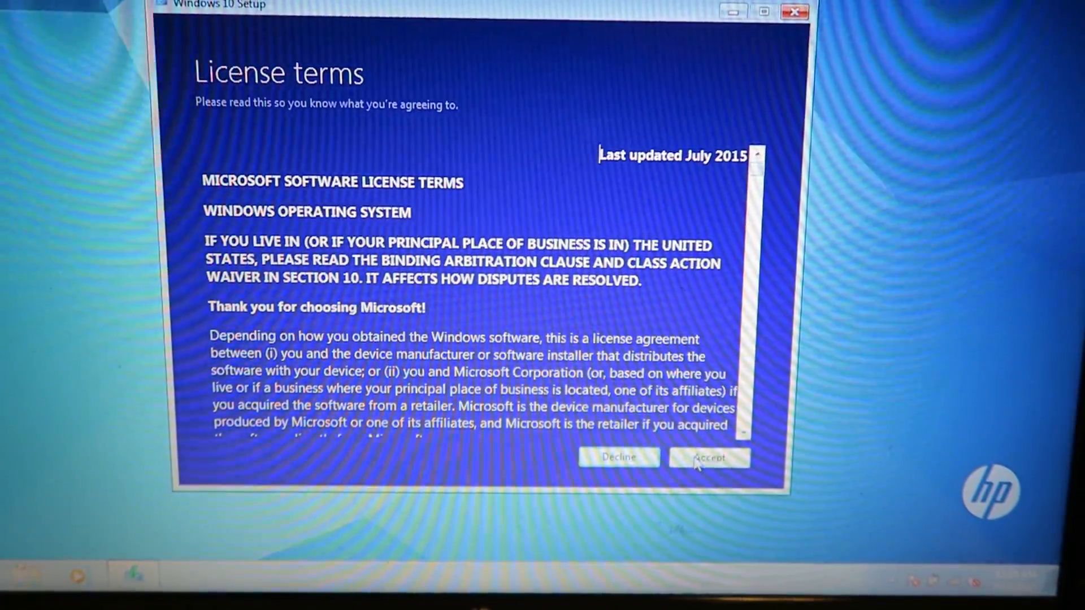
{"action": "left_click", "coordinate": [709, 458]}
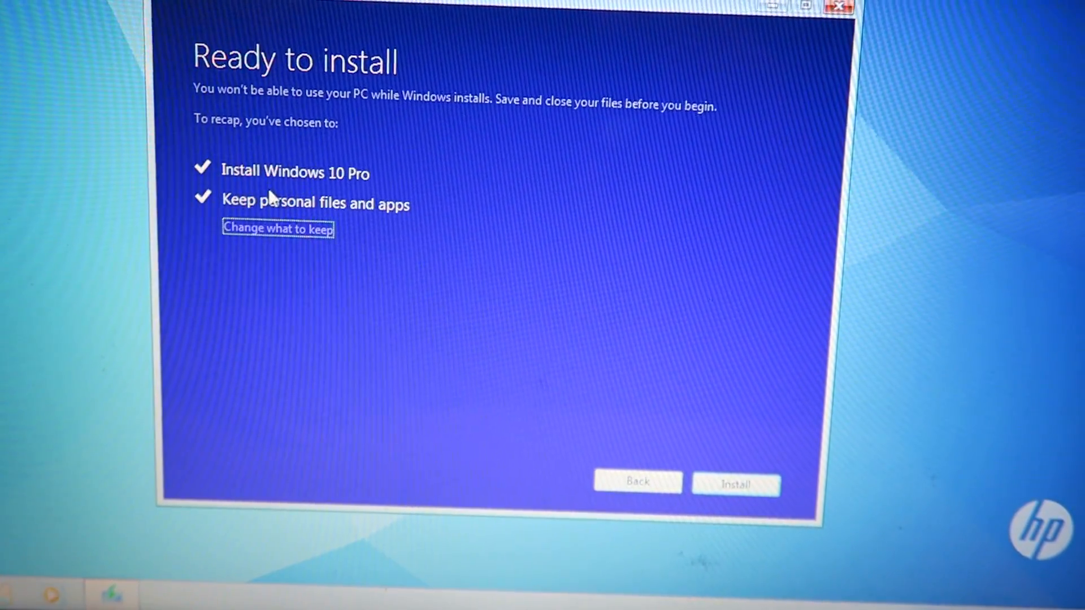
{"action": "mouse_move", "coordinate": [351, 196]}
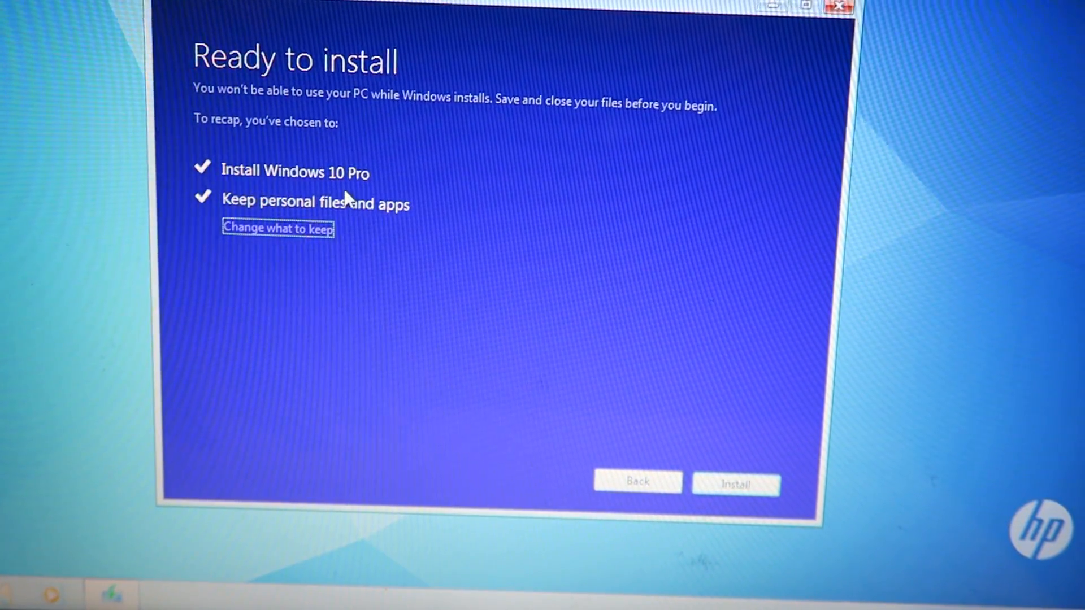
{"action": "mouse_move", "coordinate": [325, 227]}
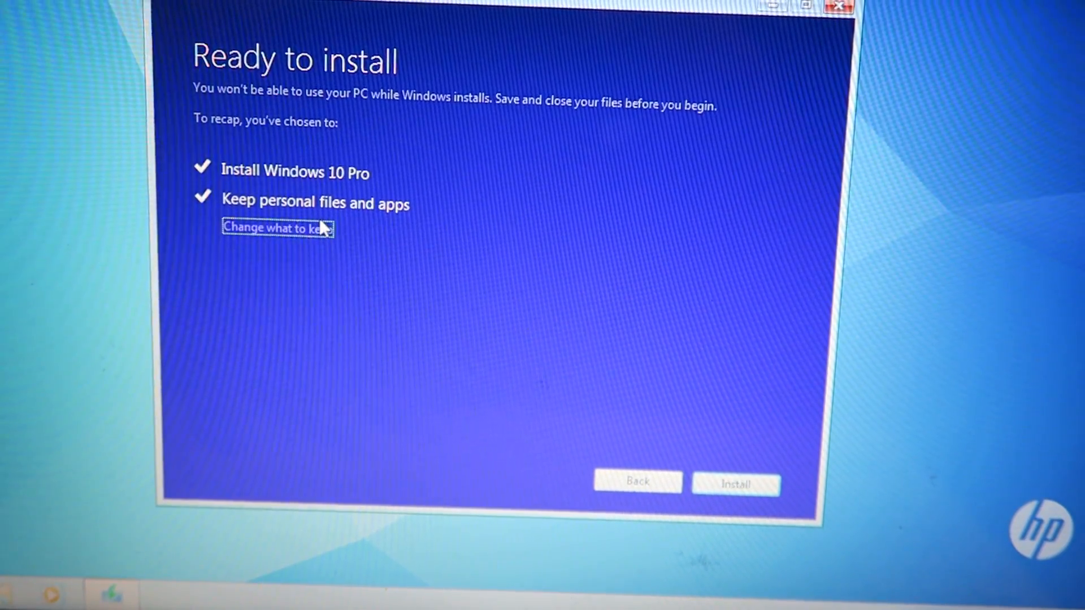
{"action": "mouse_move", "coordinate": [697, 511]}
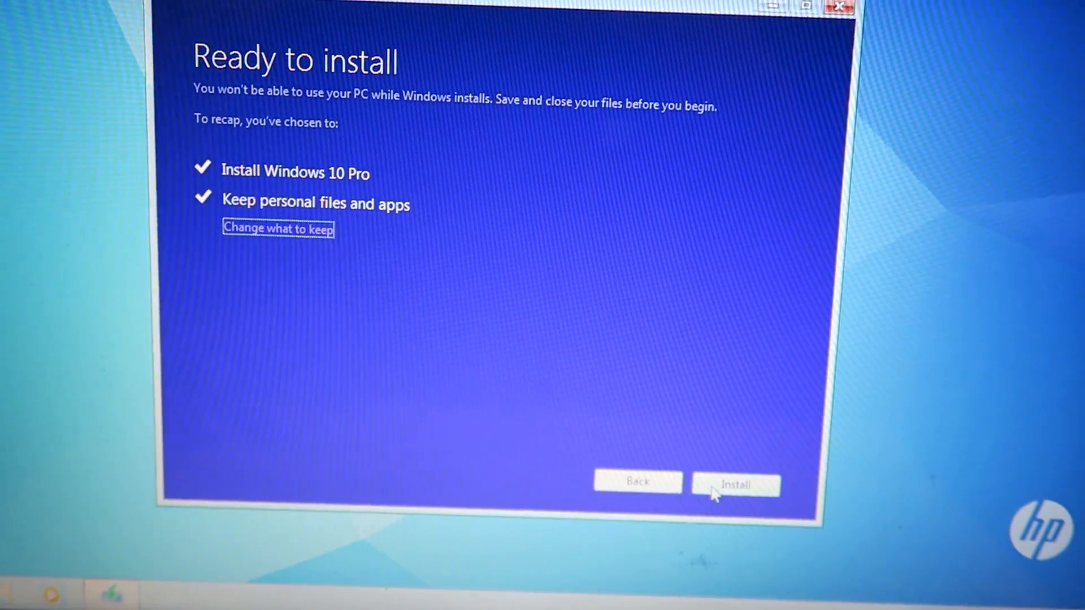
Step: Begin installing Windows 10 Pro with 'Keep personal files and apps' selected
{"action": "left_click", "coordinate": [736, 483]}
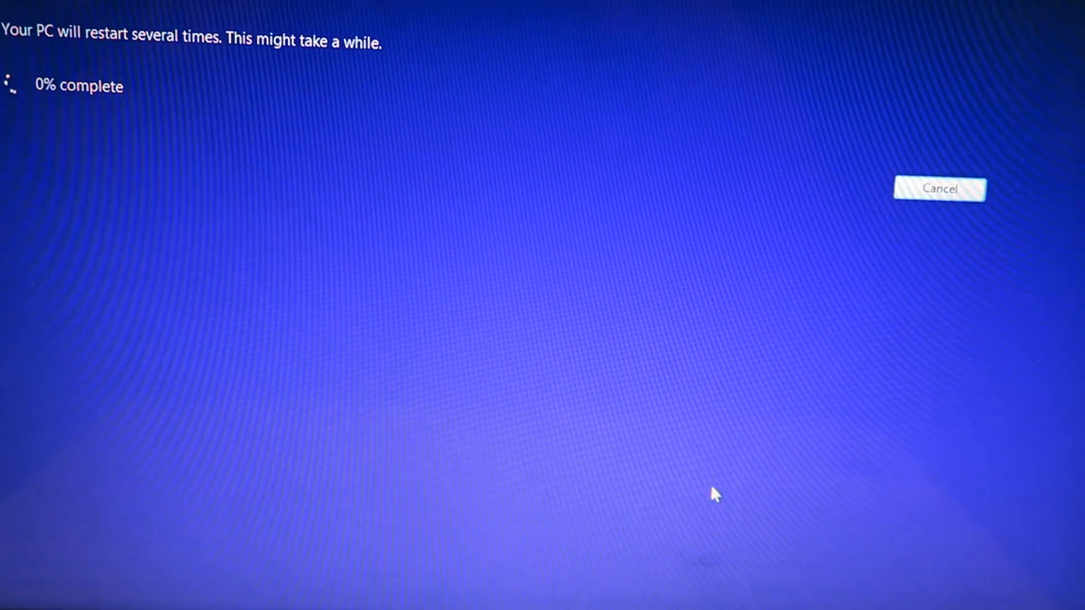